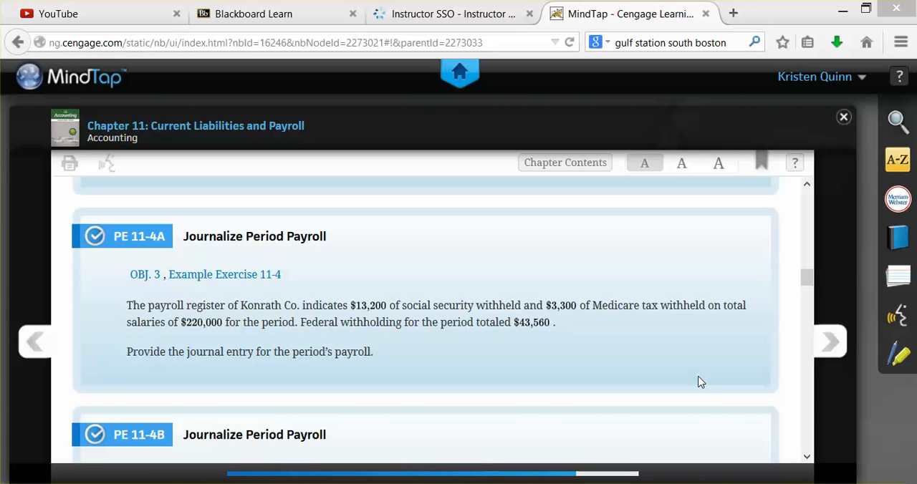
{"action": "mouse_move", "coordinate": [599, 363]}
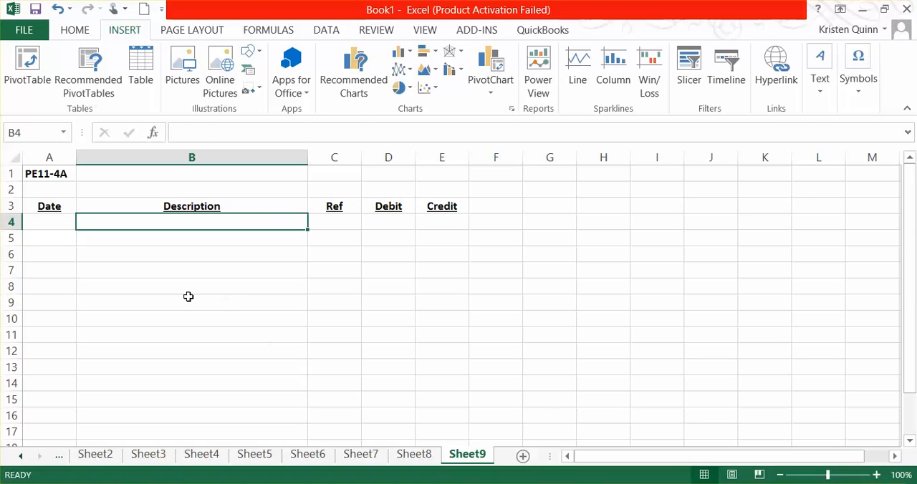
{"action": "mouse_move", "coordinate": [177, 296]}
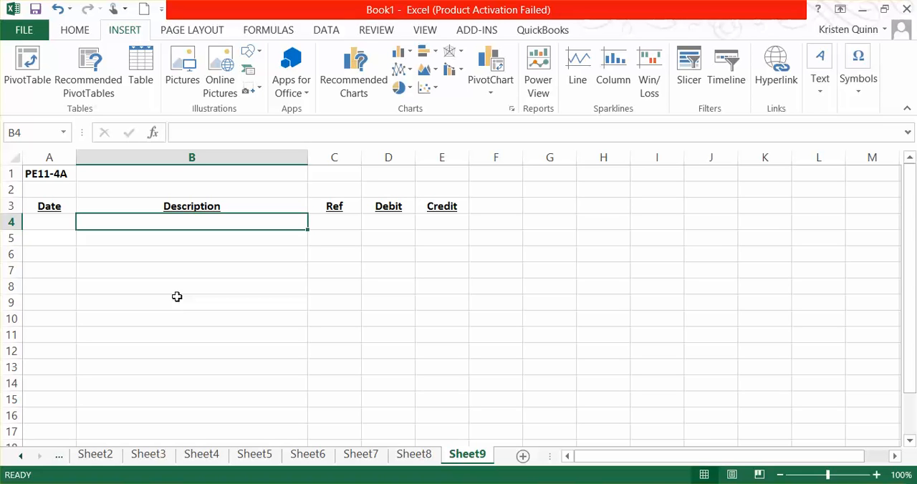
Enter 'Salaries Expense' in B4 with a 220,000.00 debit in D4
{"action": "type", "text": "s"}
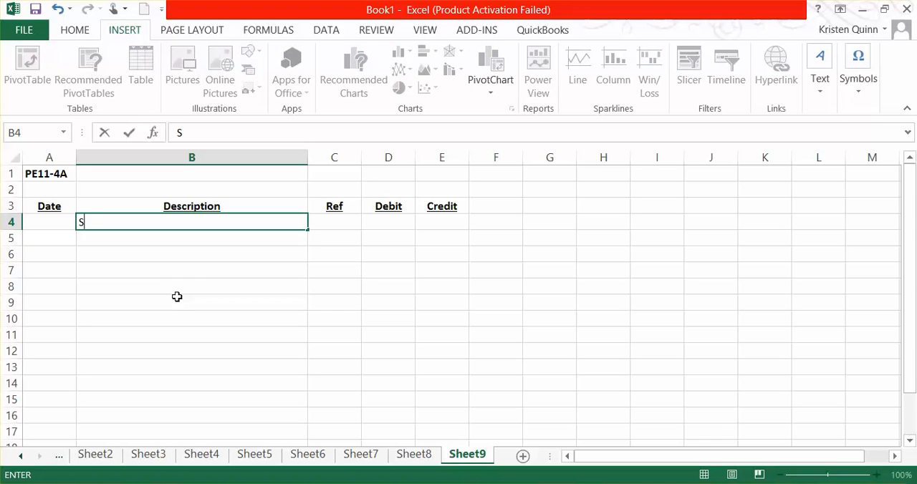
{"action": "type", "text": "alaries E"}
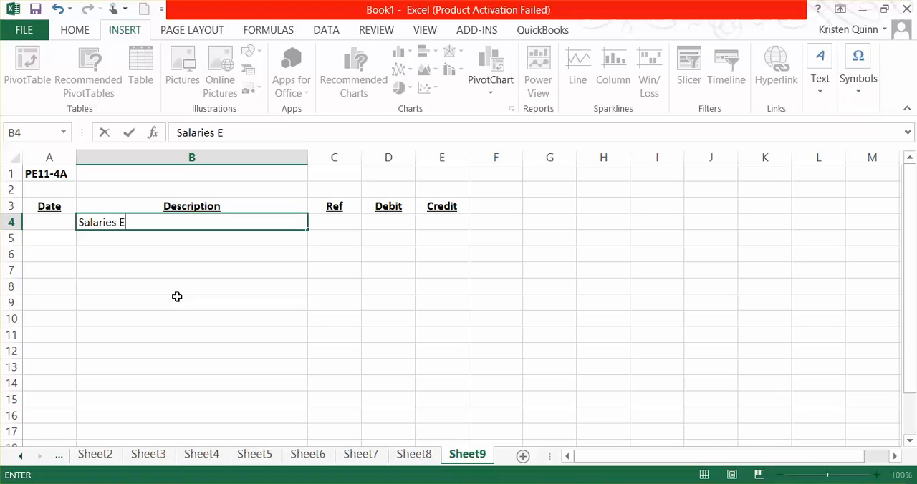
{"action": "type", "text": "xpense"}
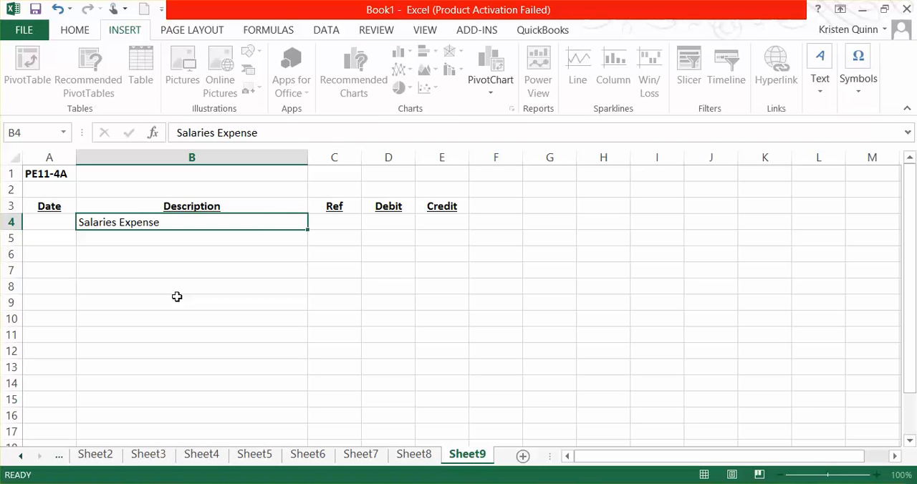
{"action": "left_click", "coordinate": [388, 222]}
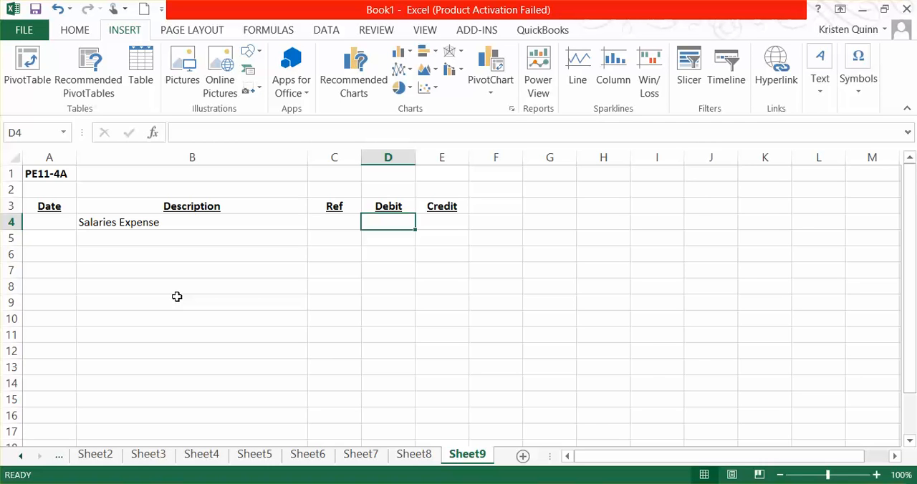
{"action": "type", "text": "220,000.00"}
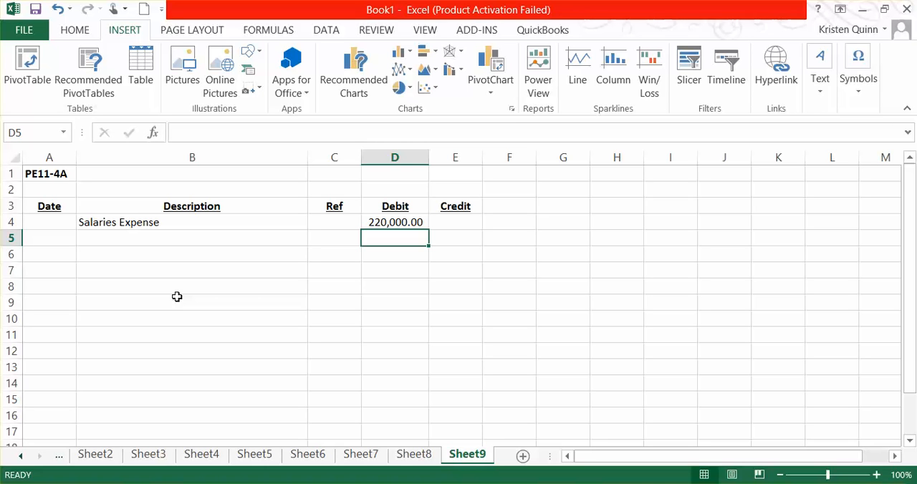
{"action": "left_click", "coordinate": [192, 238]}
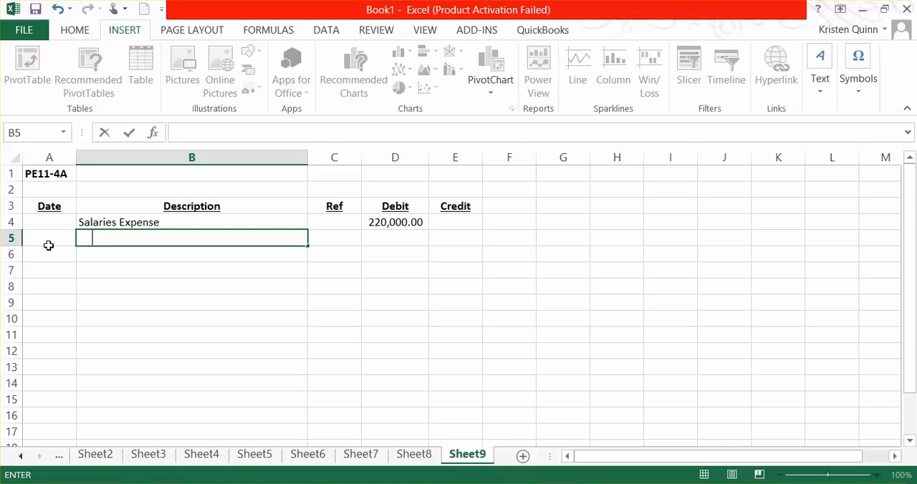
Add indented credits for Social Security tax payable (13,200.00) and Medicare tax payable (3,300.00)
{"action": "type", "text": "Social"}
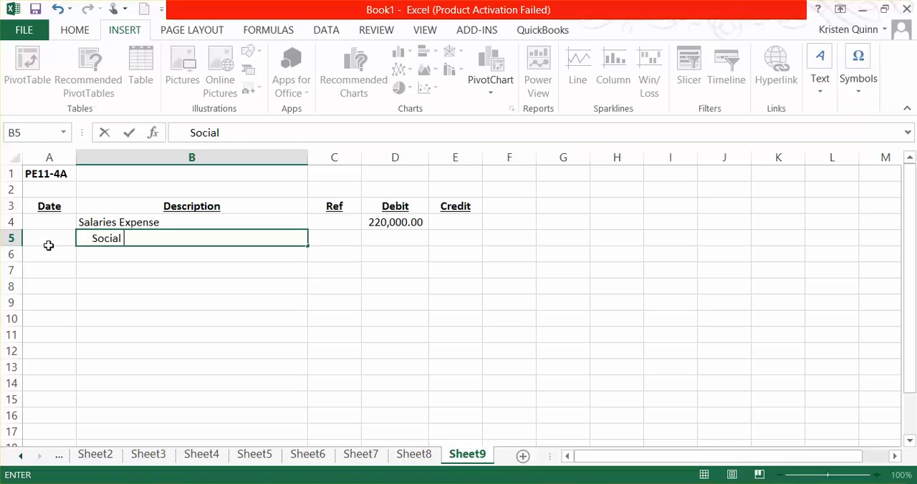
{"action": "type", "text": "Security tax payable"}
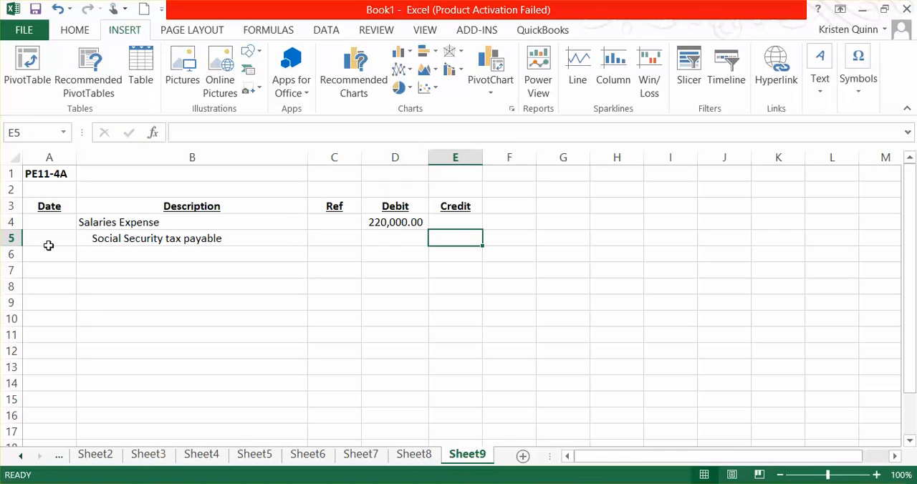
{"action": "type", "text": "132"}
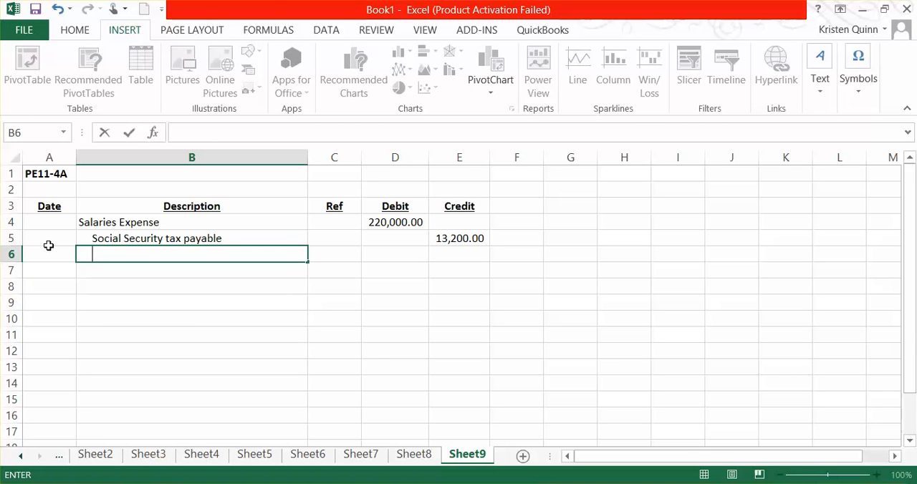
{"action": "type", "text": "Medicare ta"}
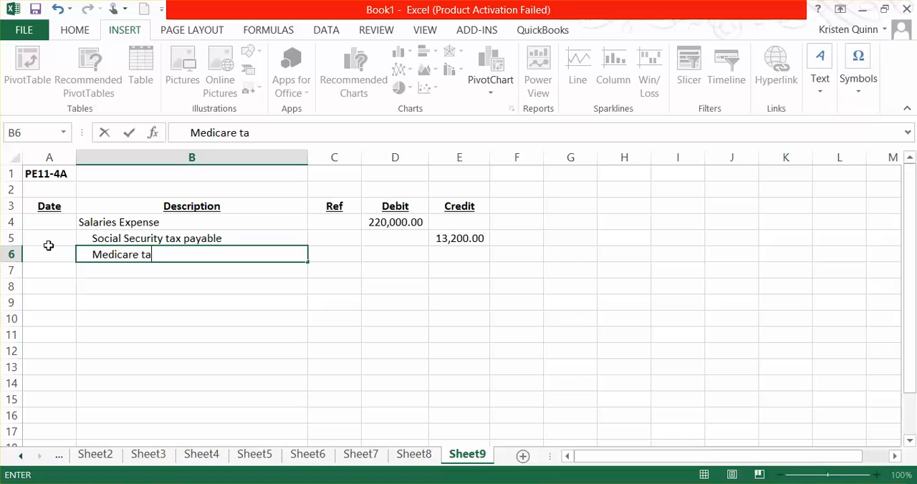
{"action": "type", "text": "x payab"}
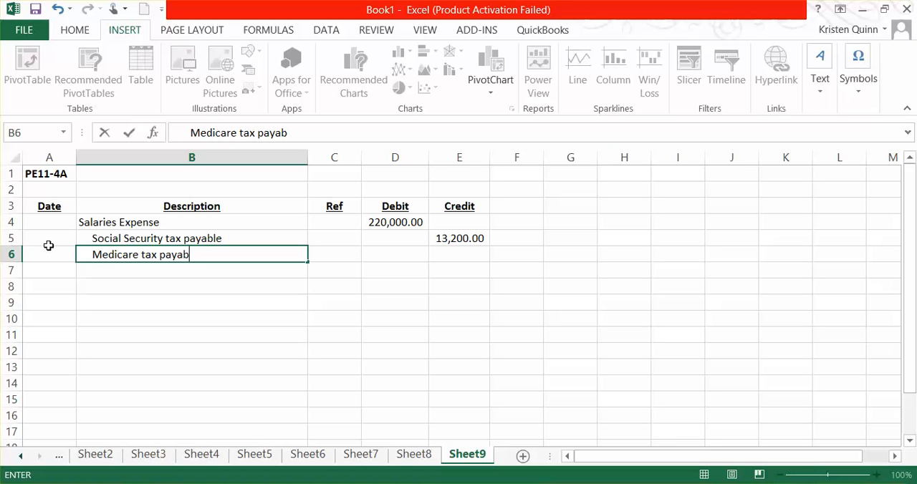
{"action": "type", "text": "le"}
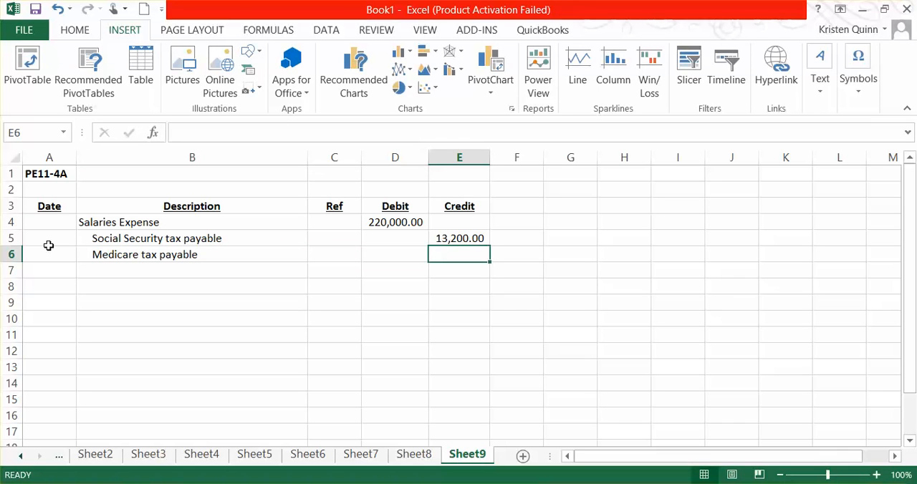
{"action": "type", "text": "3,300.00"}
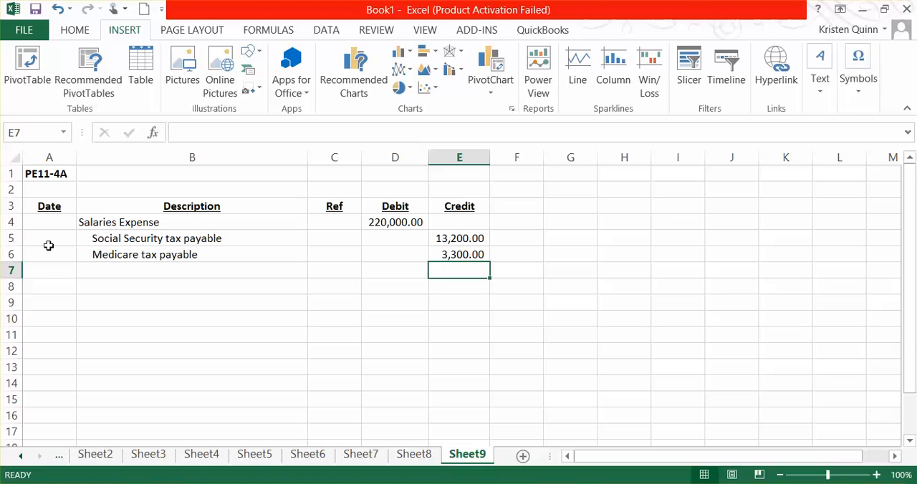
Add the indented 'Federal income tax payable' description in B7
{"action": "left_click", "coordinate": [191, 270]}
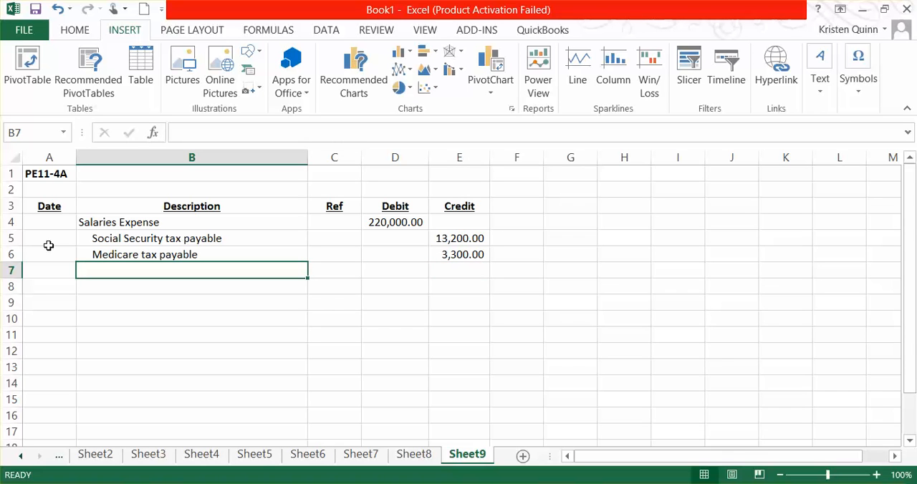
{"action": "type", "text": "Federal income ta"}
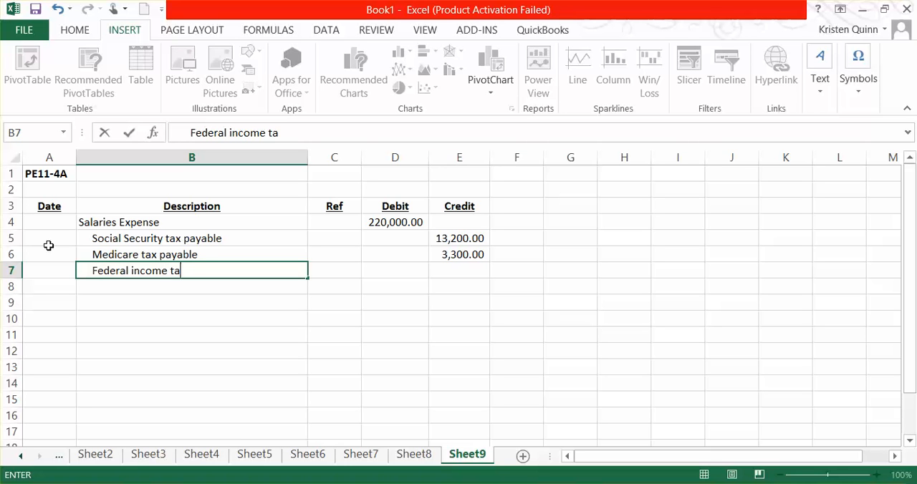
{"action": "type", "text": "x payable"}
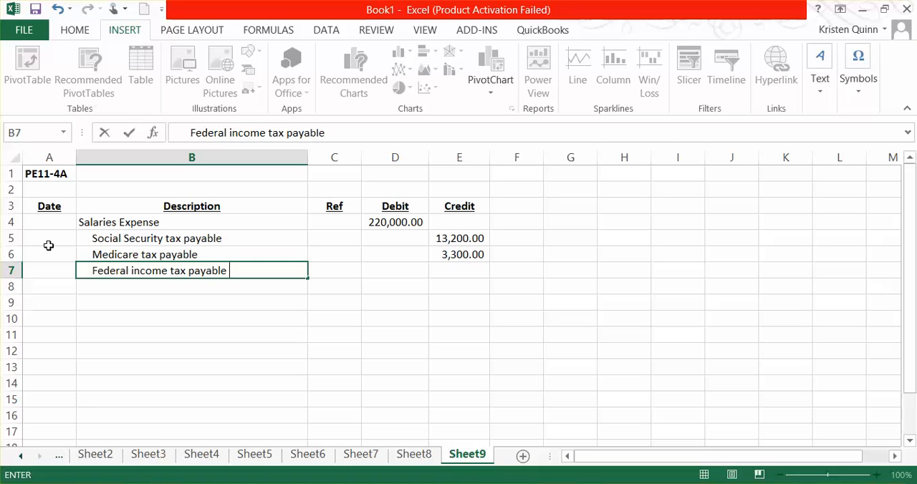
{"action": "left_click", "coordinate": [395, 270]}
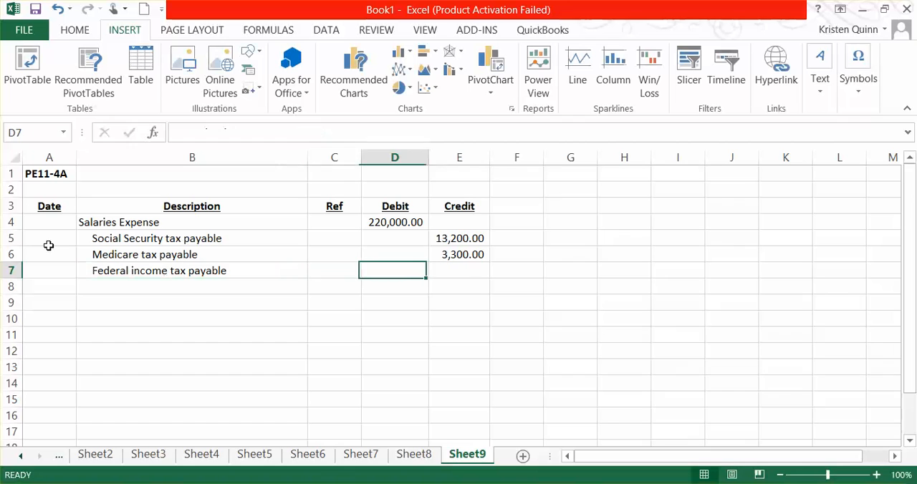
{"action": "left_click", "coordinate": [460, 270]}
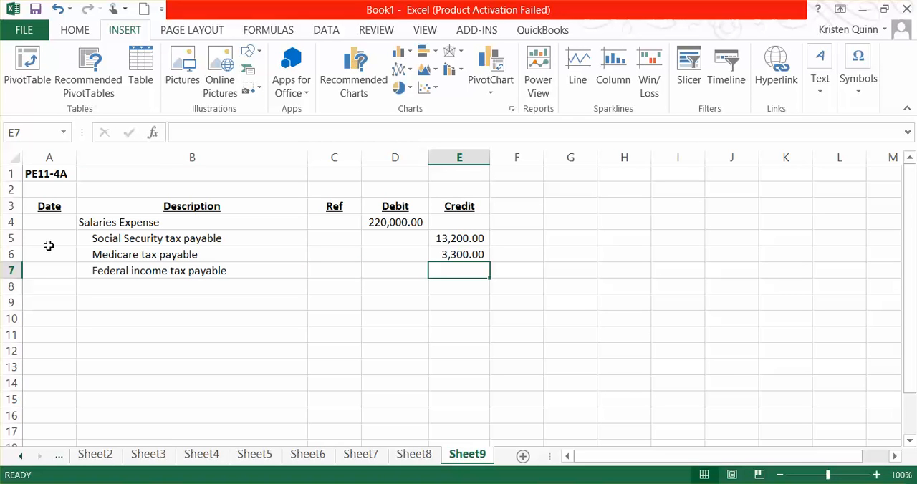
Credit Federal income tax payable 43,560.00 and begin the Salaries Payable description
{"action": "type", "text": "43"}
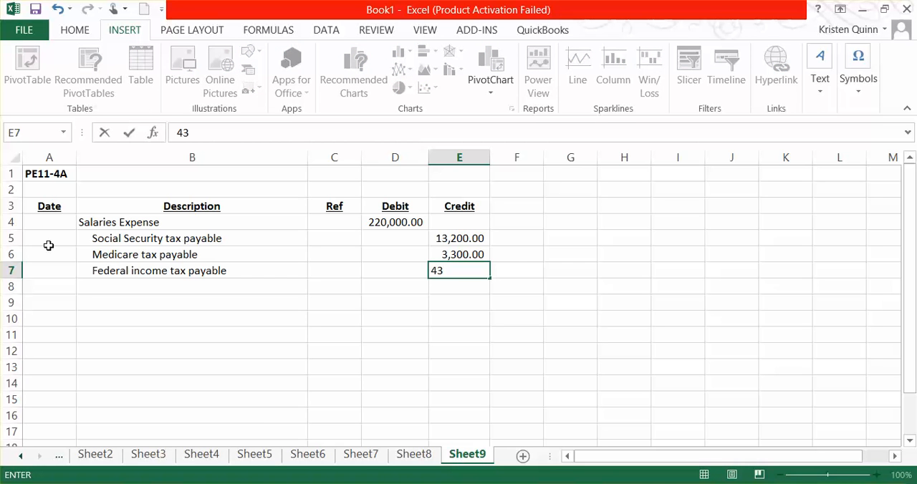
{"action": "type", "text": "560.00"}
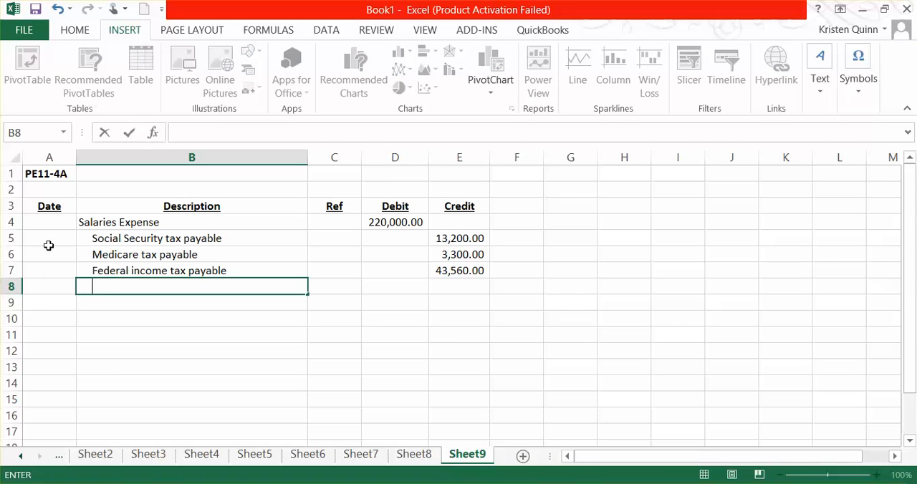
{"action": "type", "text": "Salaries Payable"}
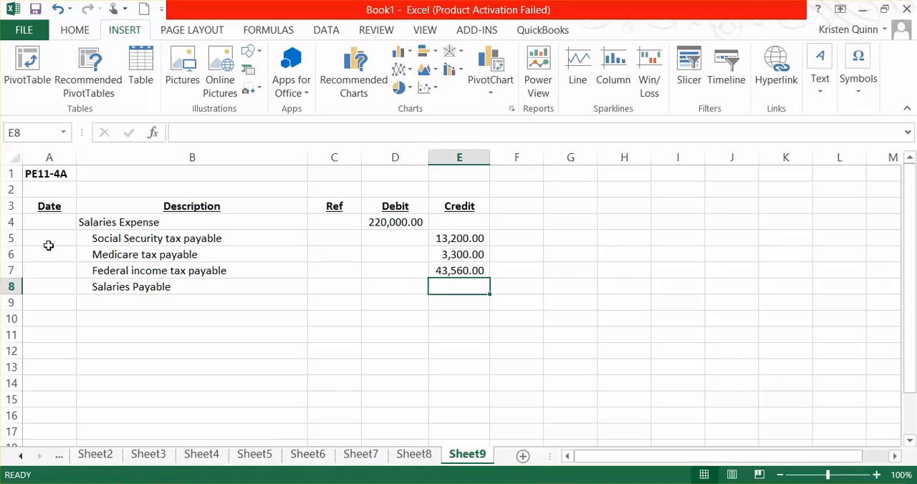
Credit Salaries Payable with the formula =D4-E5-E6-E7, giving 159,940.00
{"action": "type", "text": "=D8"}
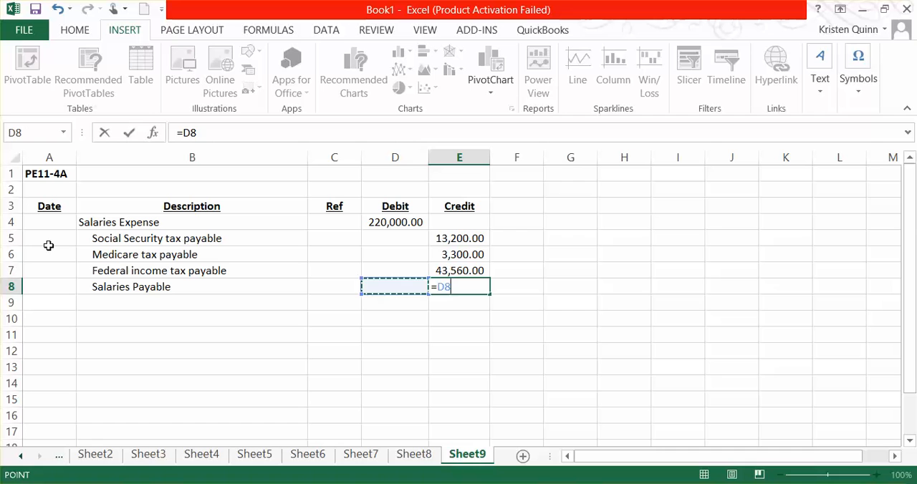
{"action": "left_click", "coordinate": [395, 222]}
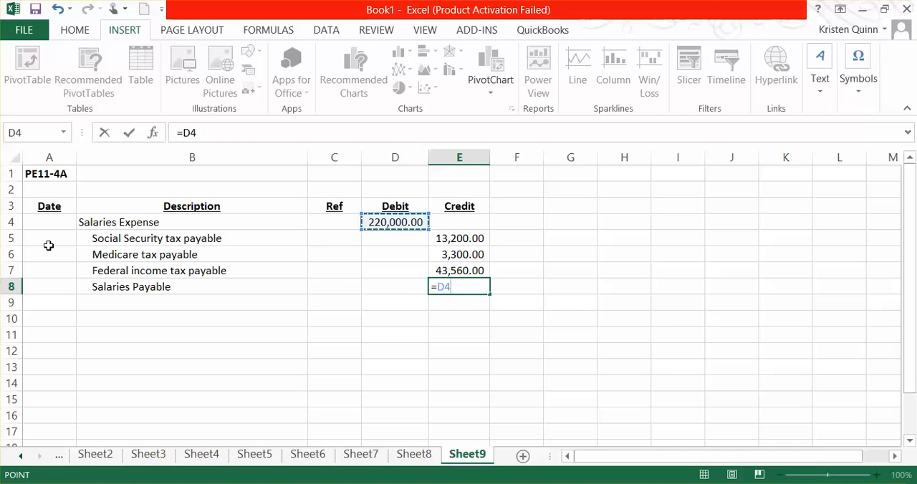
{"action": "left_click", "coordinate": [459, 270]}
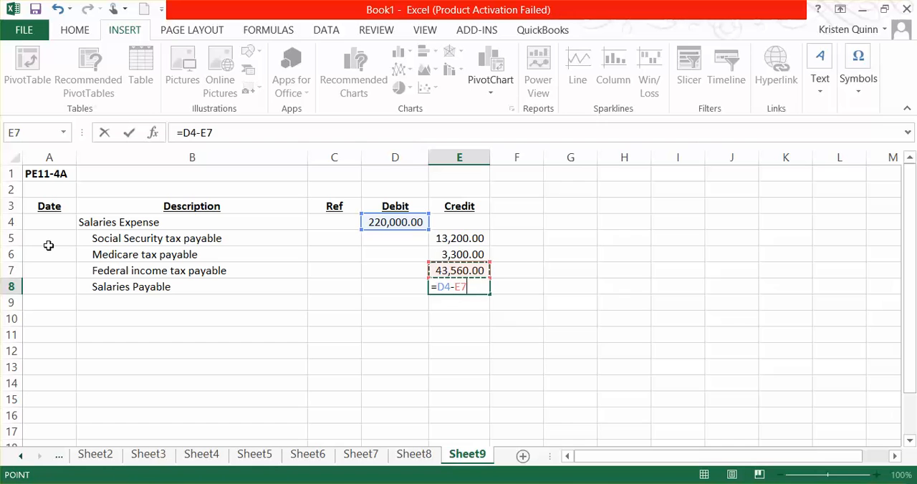
{"action": "left_click", "coordinate": [459, 238]}
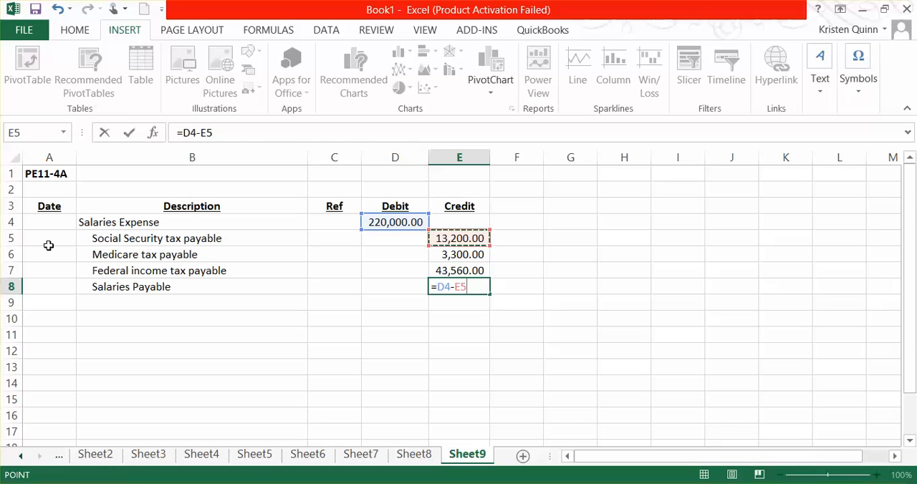
{"action": "left_click", "coordinate": [460, 255]}
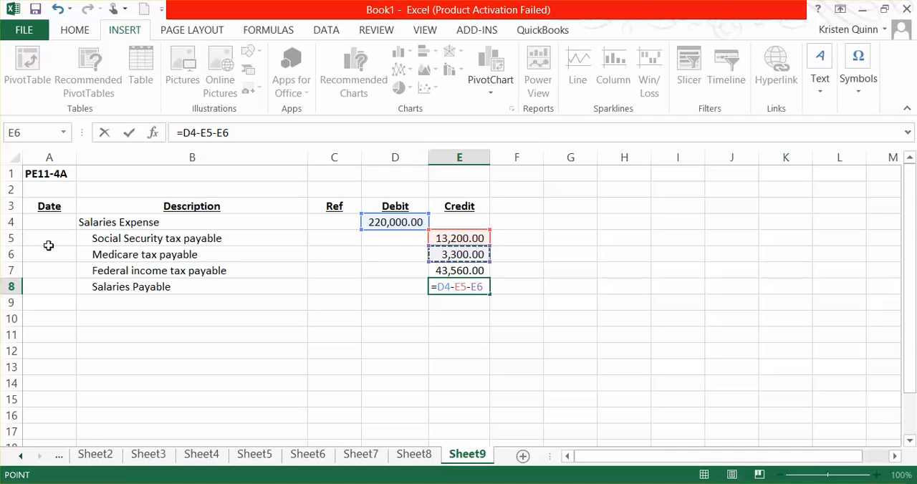
{"action": "type", "text": "-"}
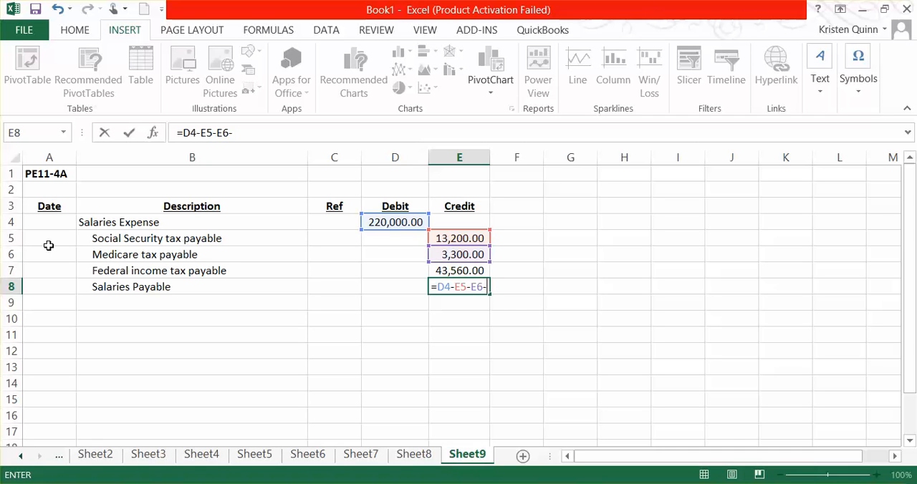
{"action": "left_click", "coordinate": [459, 270]}
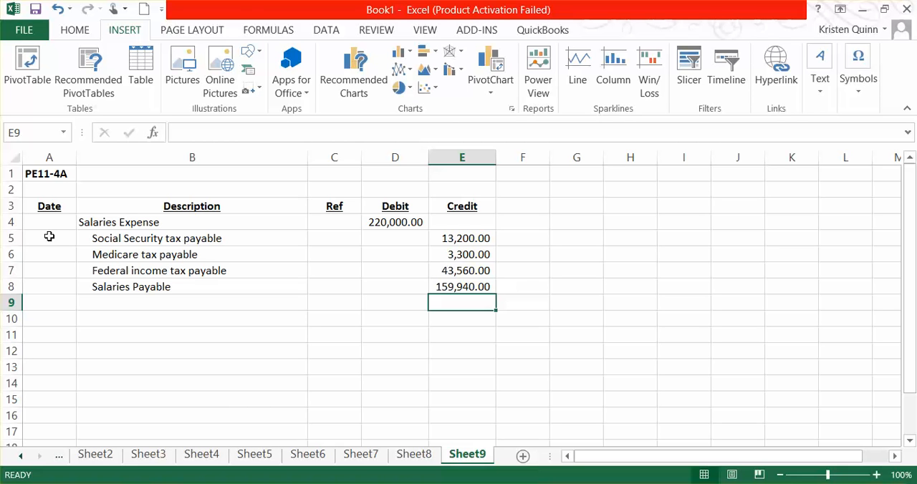
{"action": "left_click", "coordinate": [250, 50]}
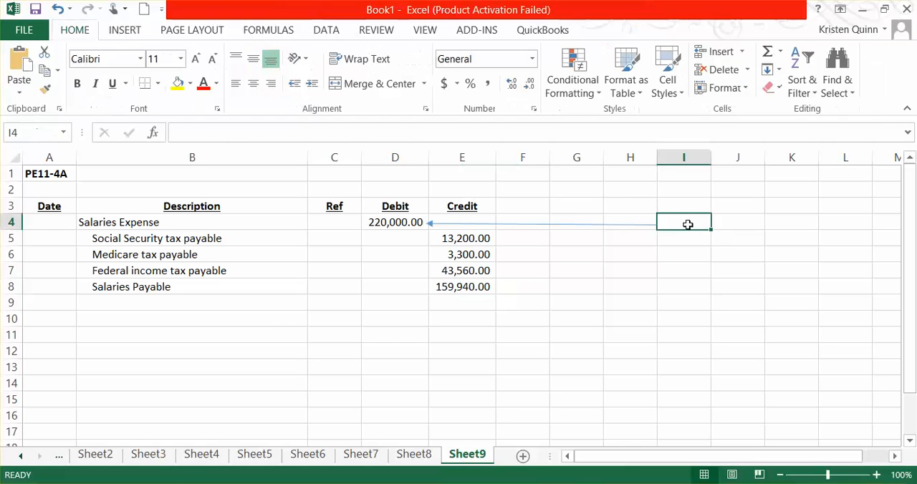
Label I4 'Gross pay', bracket the taxes as 'Total withholdings', and arrow to Salaries Payable
{"action": "type", "text": "Gross i"}
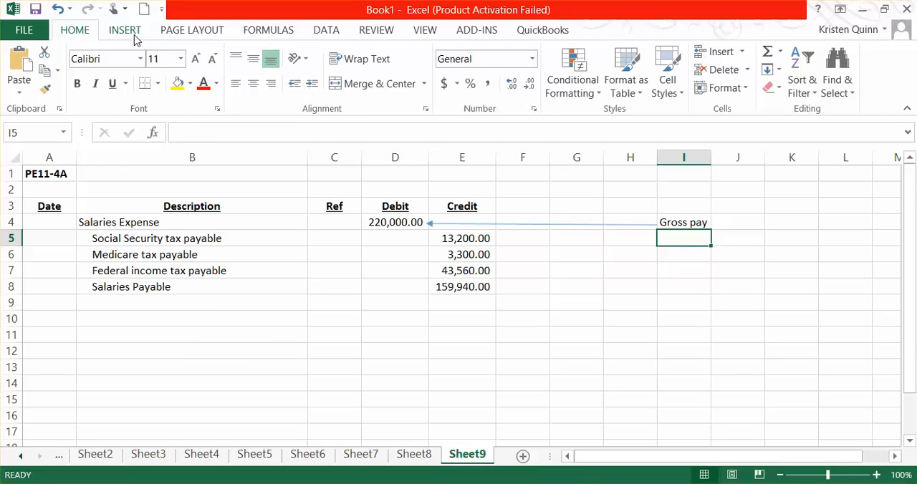
{"action": "left_click", "coordinate": [251, 56]}
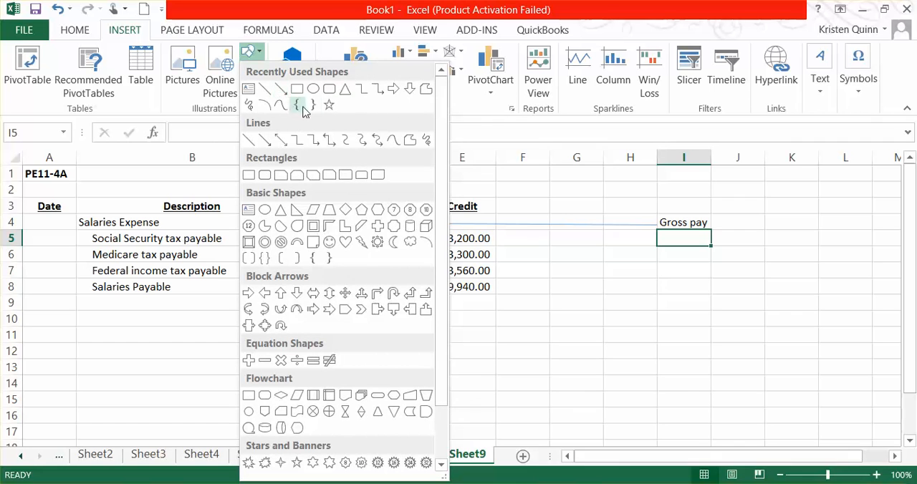
{"action": "left_click", "coordinate": [297, 105]}
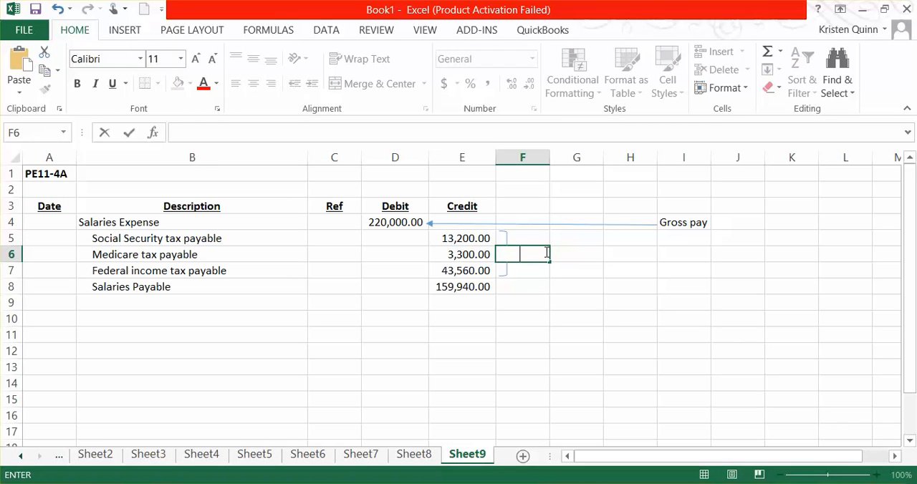
{"action": "type", "text": "Total withholdings"}
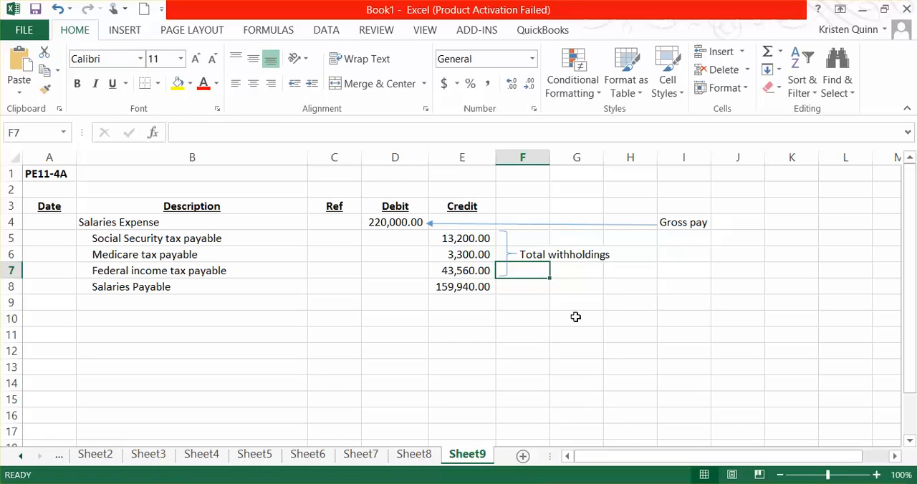
{"action": "left_click", "coordinate": [523, 286]}
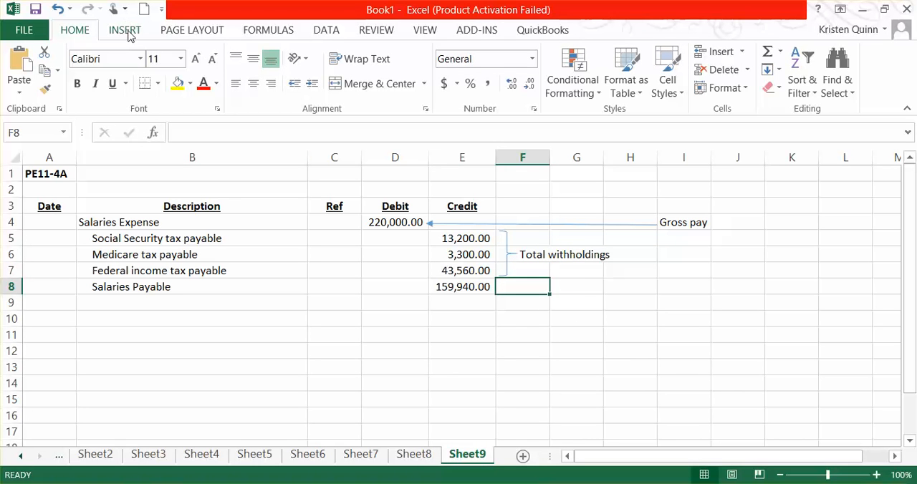
{"action": "left_click", "coordinate": [124, 30]}
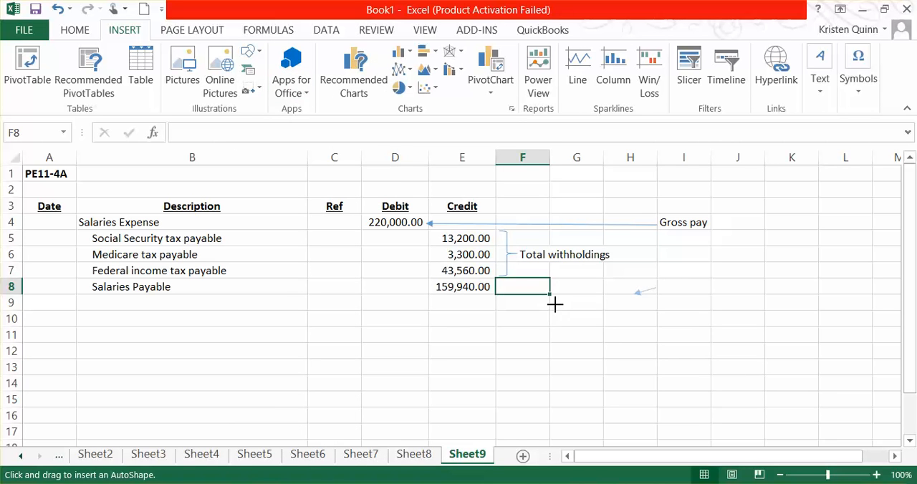
{"action": "left_click_drag", "start_coordinate": [505, 287], "coordinate": [655, 287]}
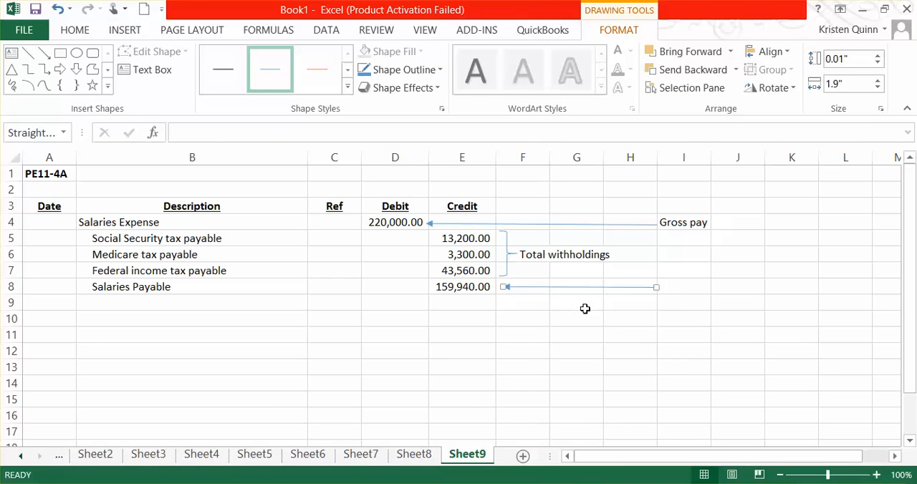